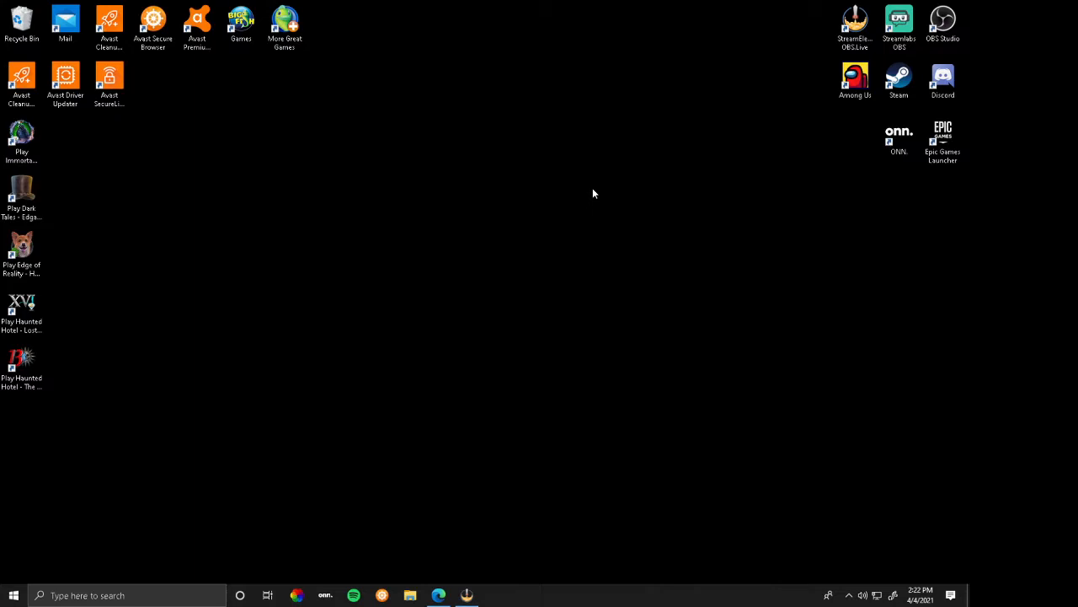
mouse_move(589, 194)
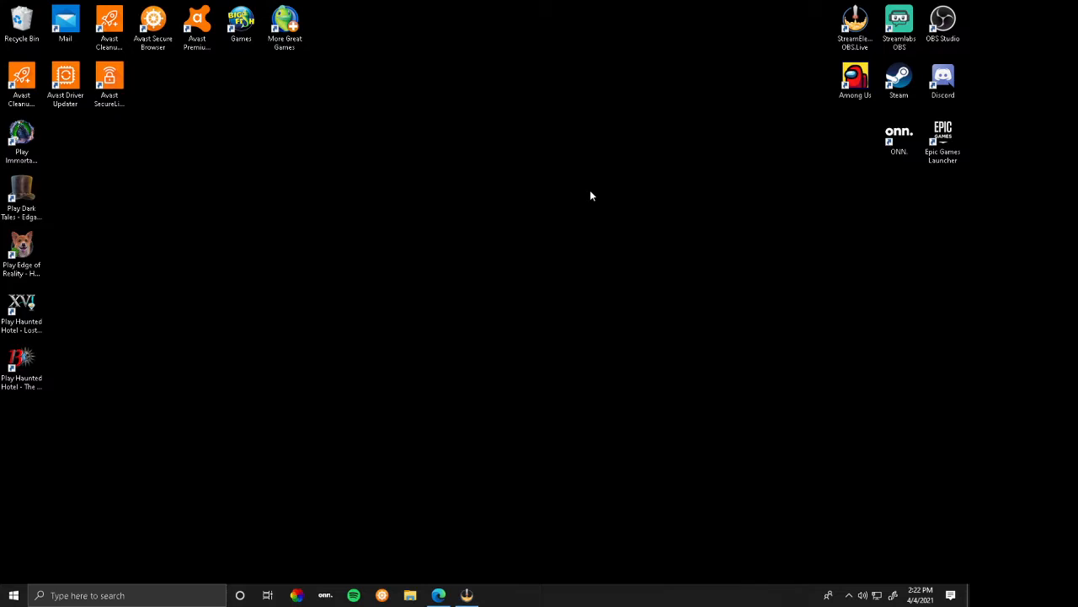
mouse_move(438, 594)
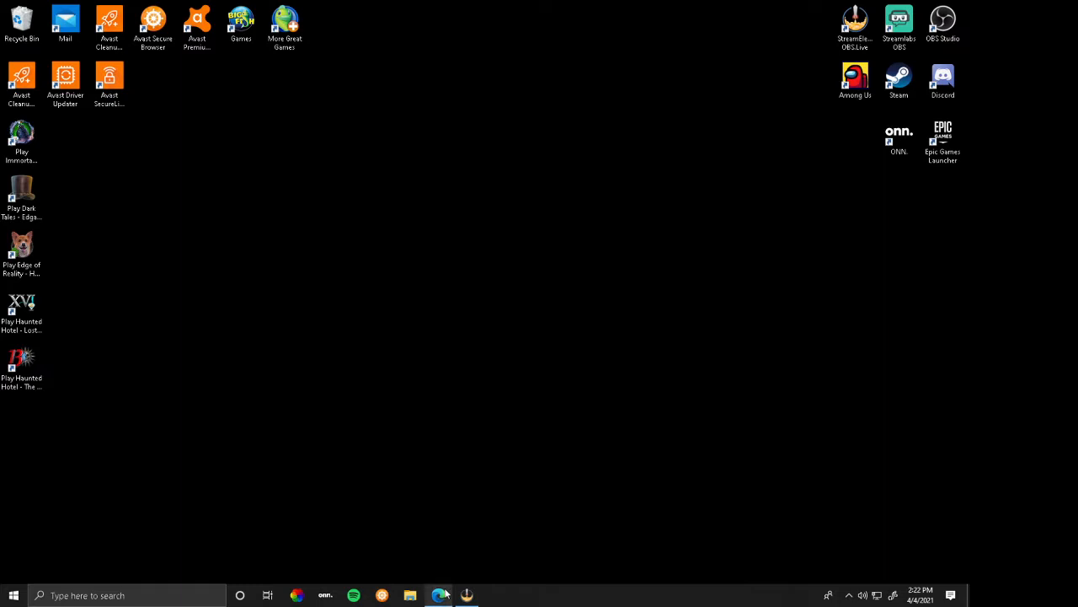
Step: Search Bing for 'op autoclicker' and reach opautoclicker.com from the results
left_click(438, 595)
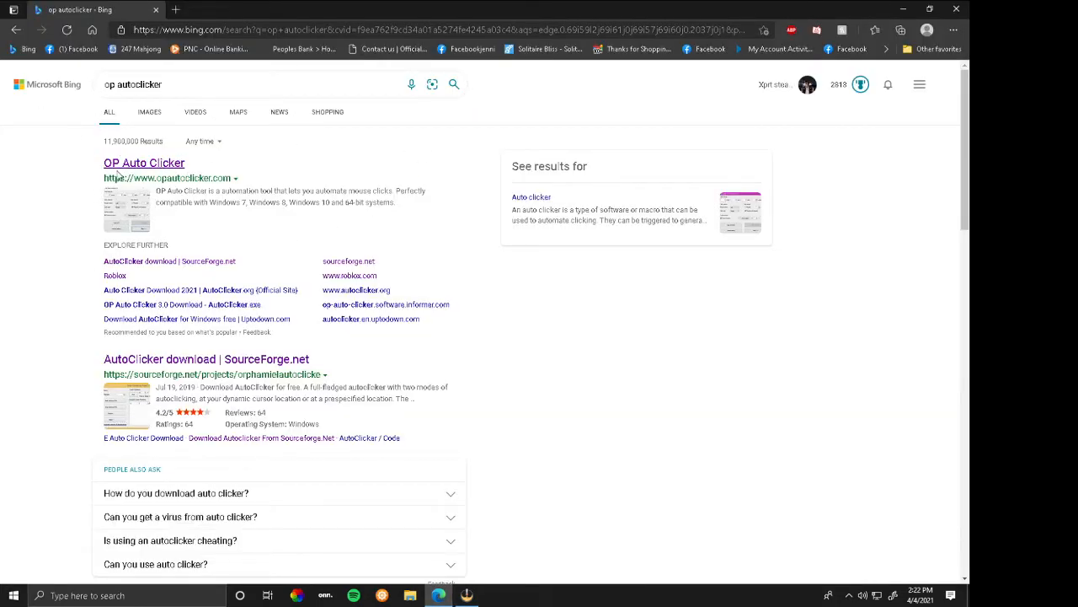
left_click(143, 162)
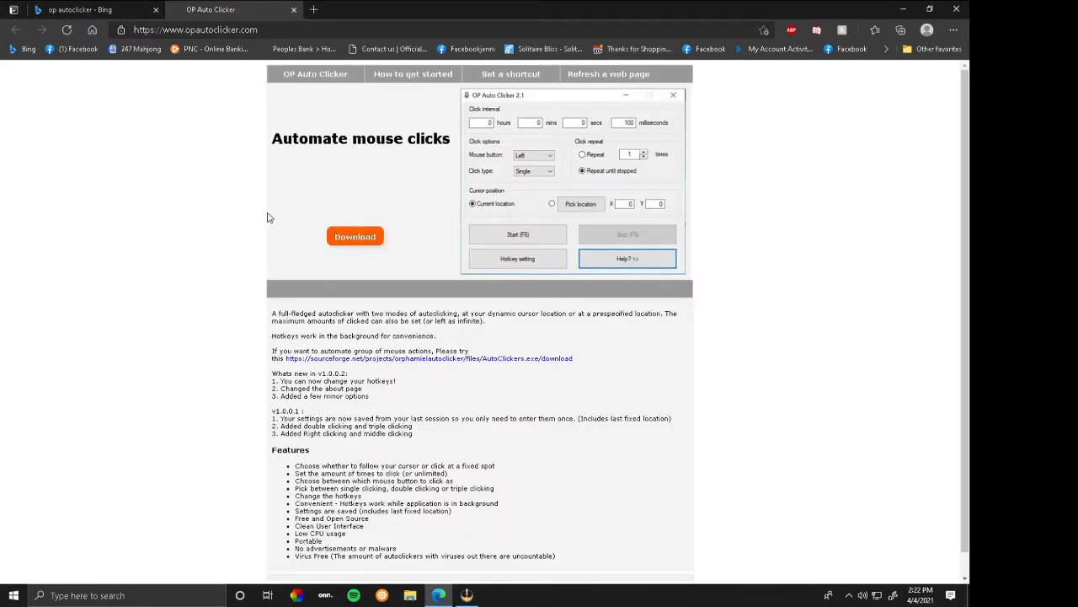
Step: Start the AutoClicker.exe download through the SourceForge download page
left_click(354, 236)
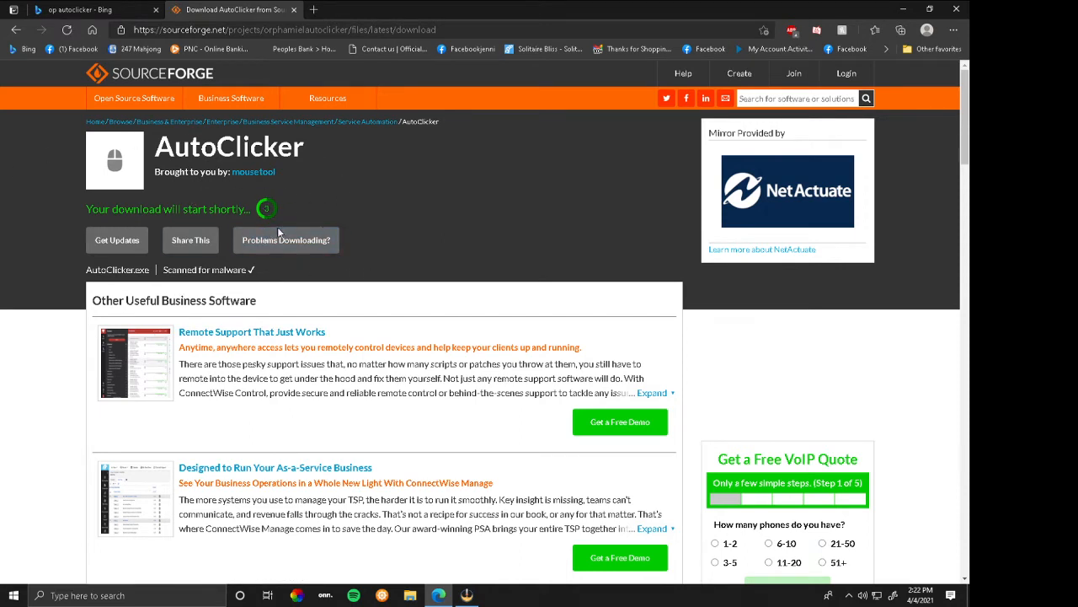
mouse_move(425, 226)
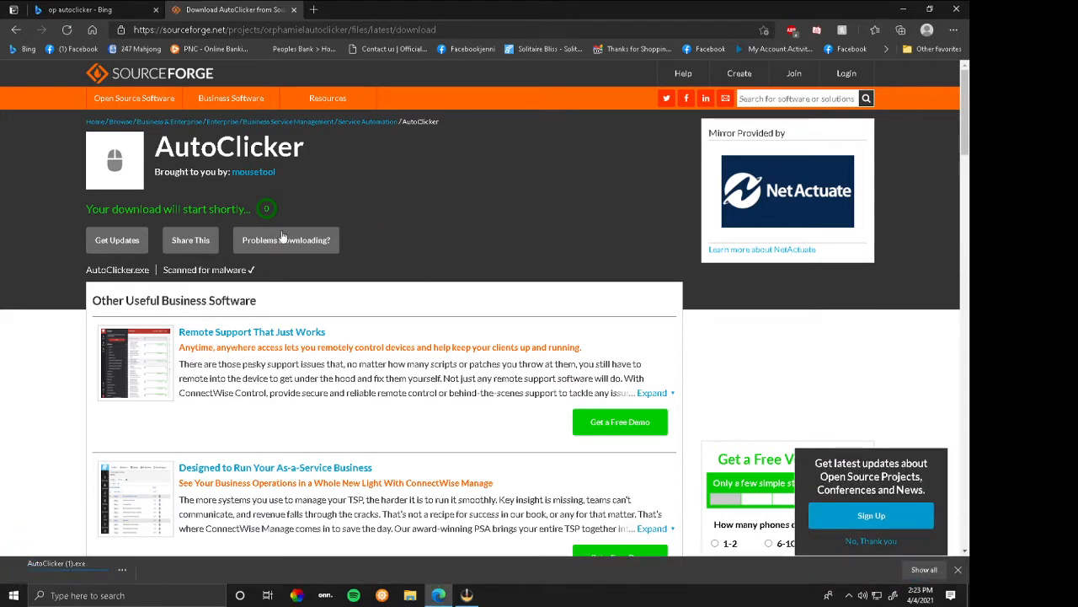
left_click(133, 98)
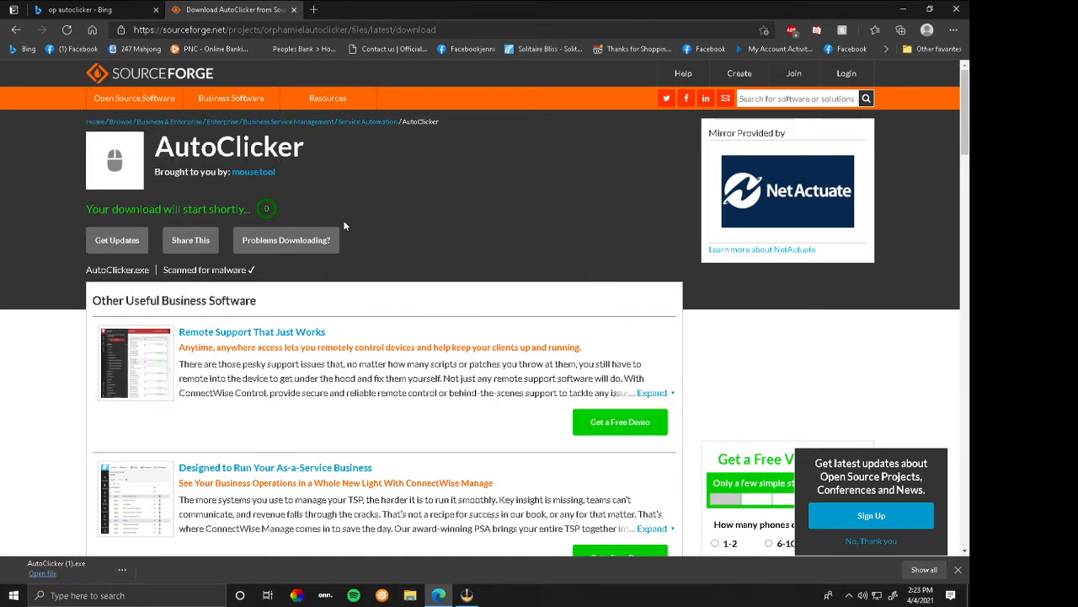
mouse_move(264, 487)
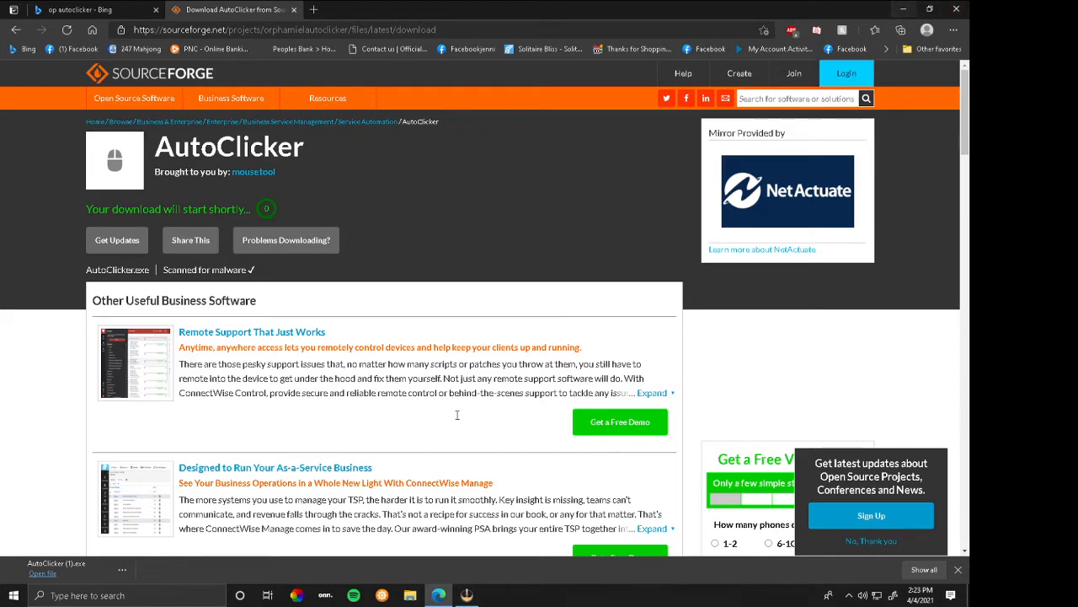
mouse_move(109, 559)
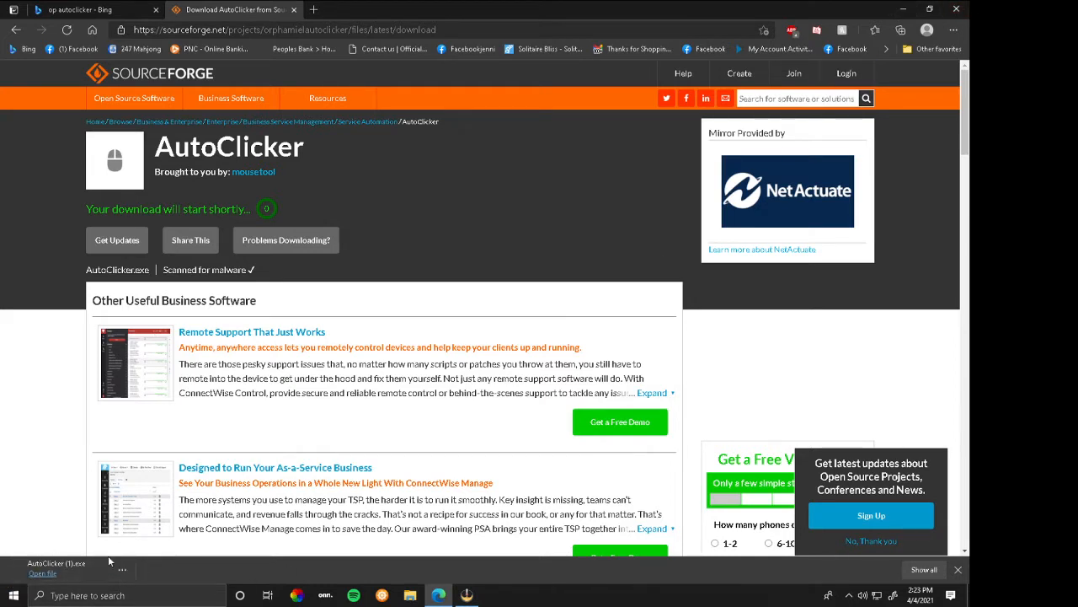
mouse_move(59, 572)
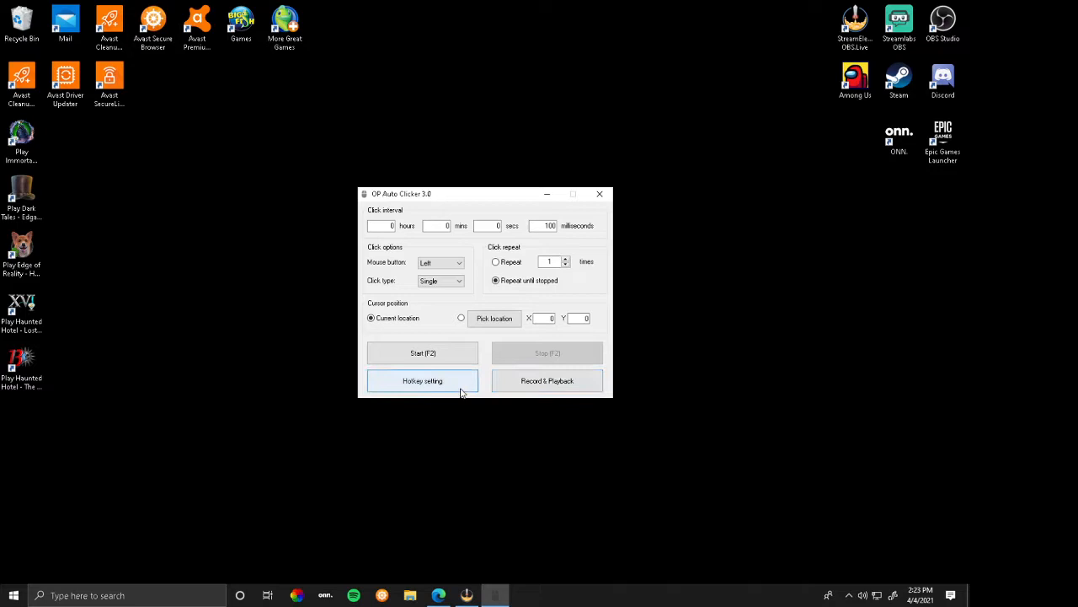
Step: Set the click interval to 20 milliseconds, repeat count 100, and click type Single
left_click(421, 380)
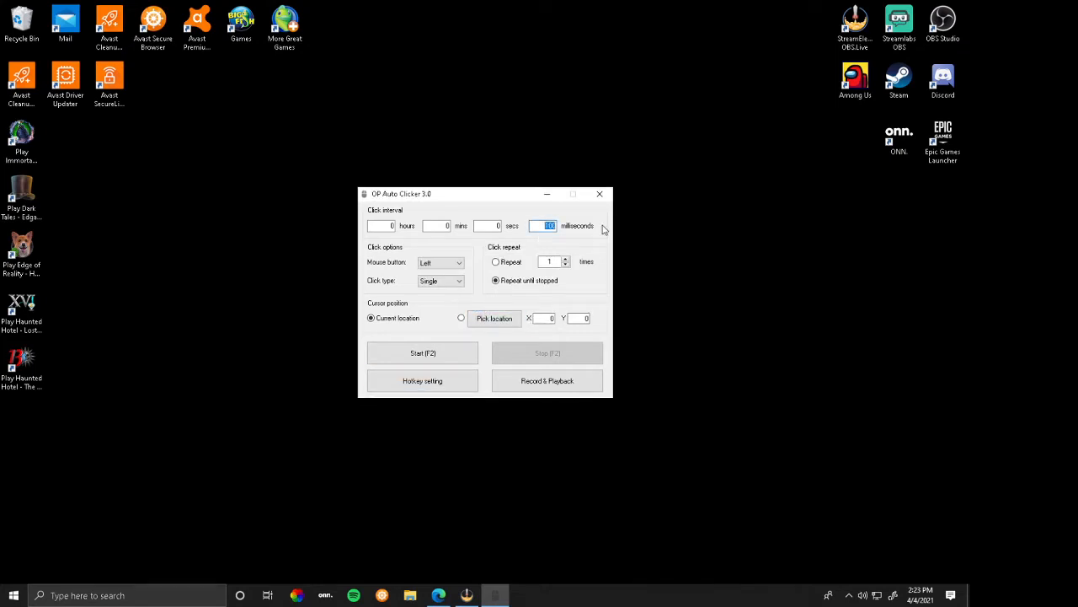
type("20")
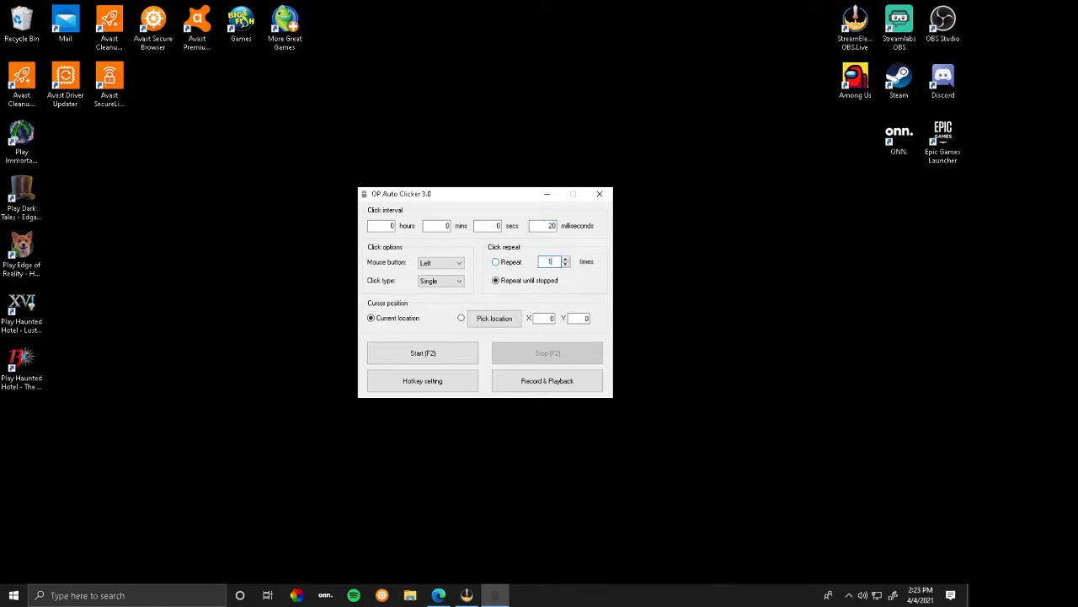
left_click(442, 280)
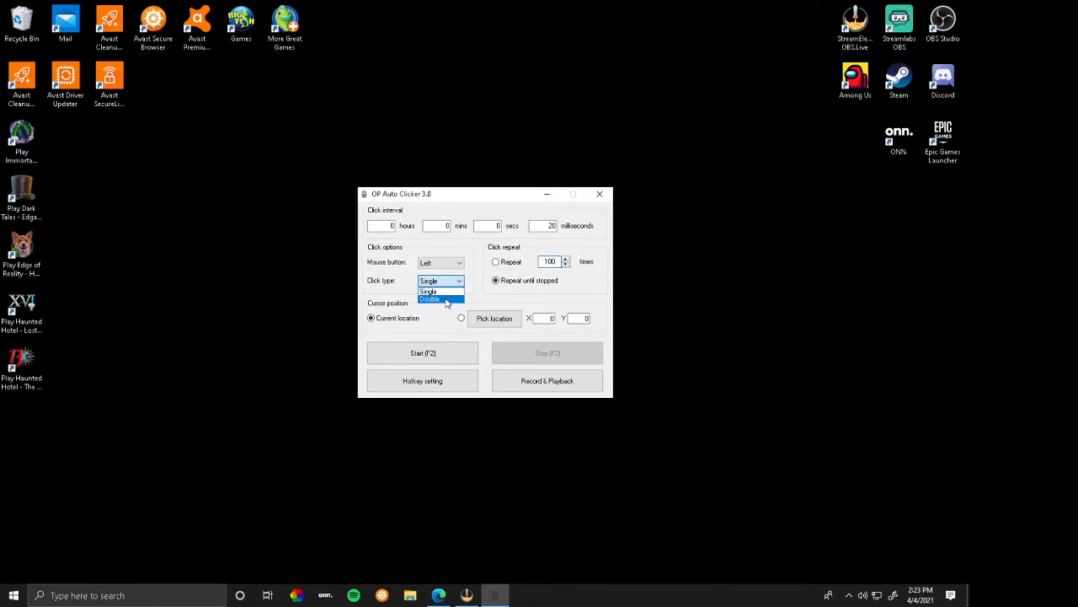
left_click(430, 300)
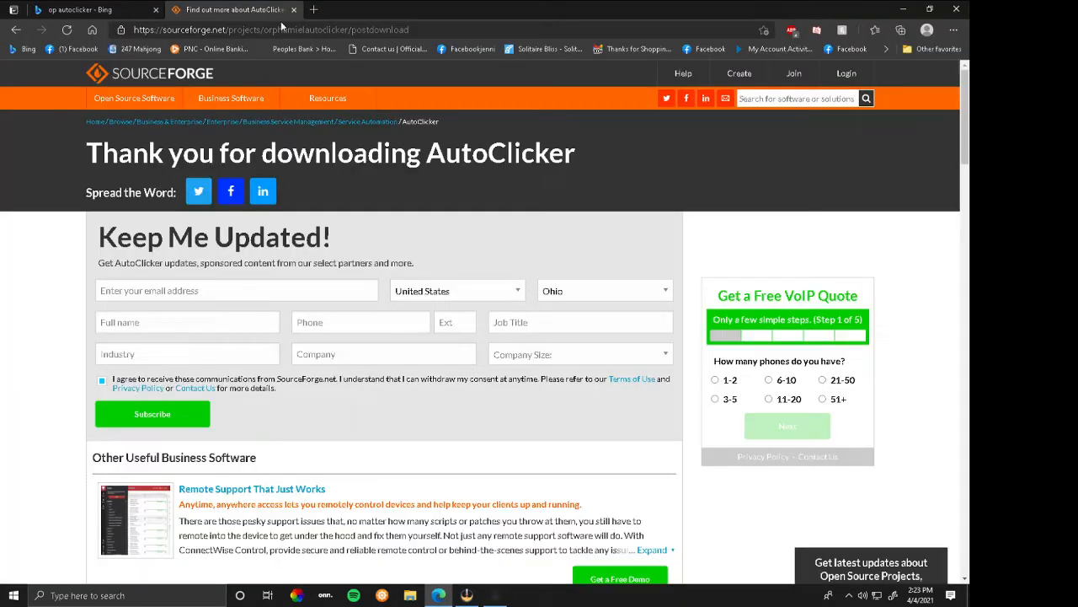
Step: Run the five-second click test with the auto clicker, scoring 138 clicks at 27.60 CPS, and dismiss the rank popup
left_click(452, 10)
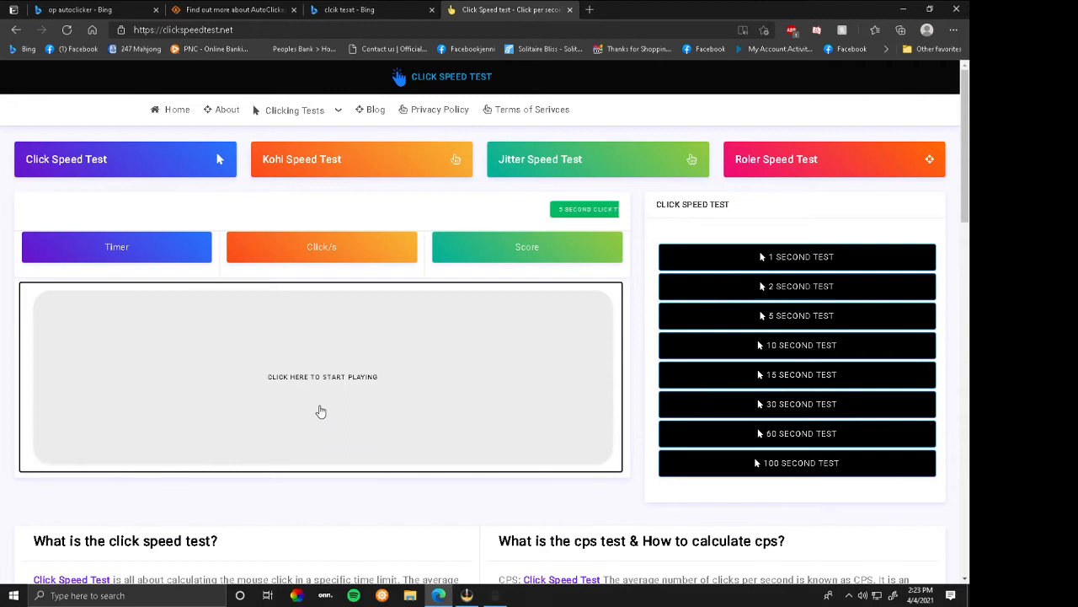
left_click(320, 411)
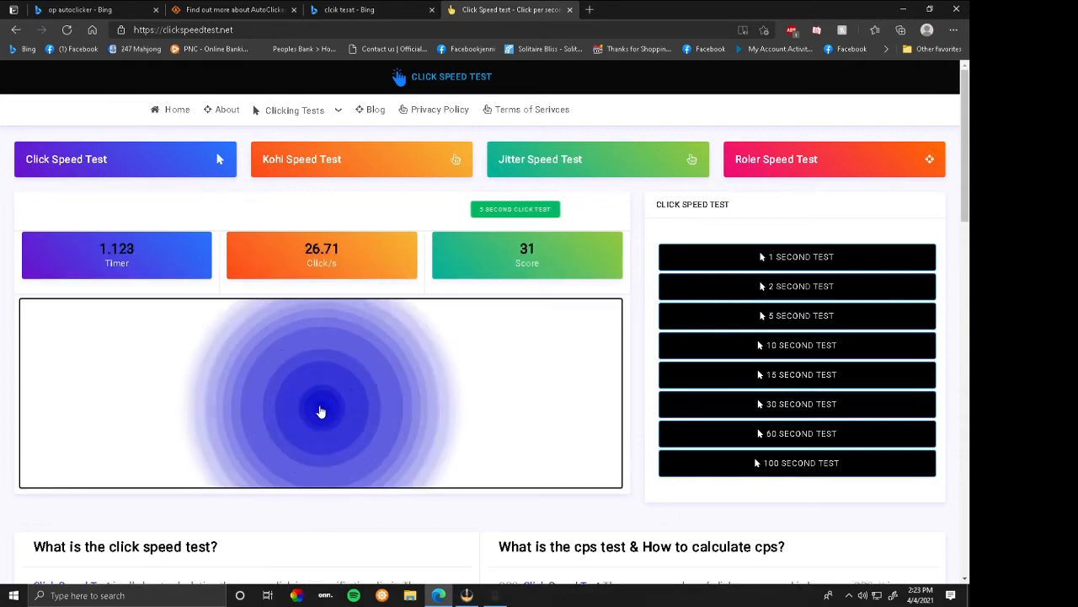
left_click(320, 411)
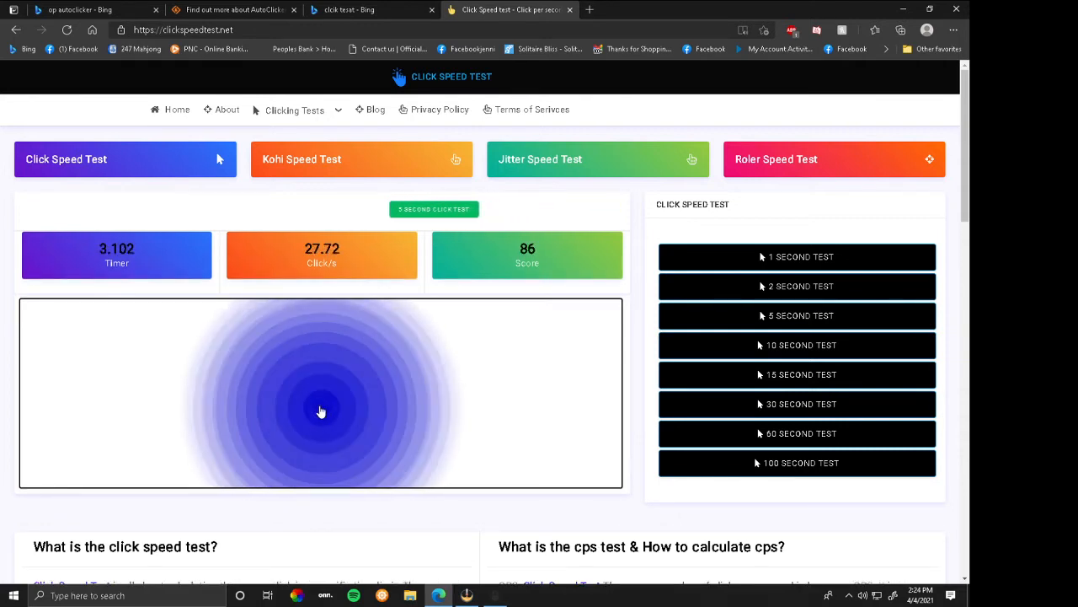
left_click(321, 411)
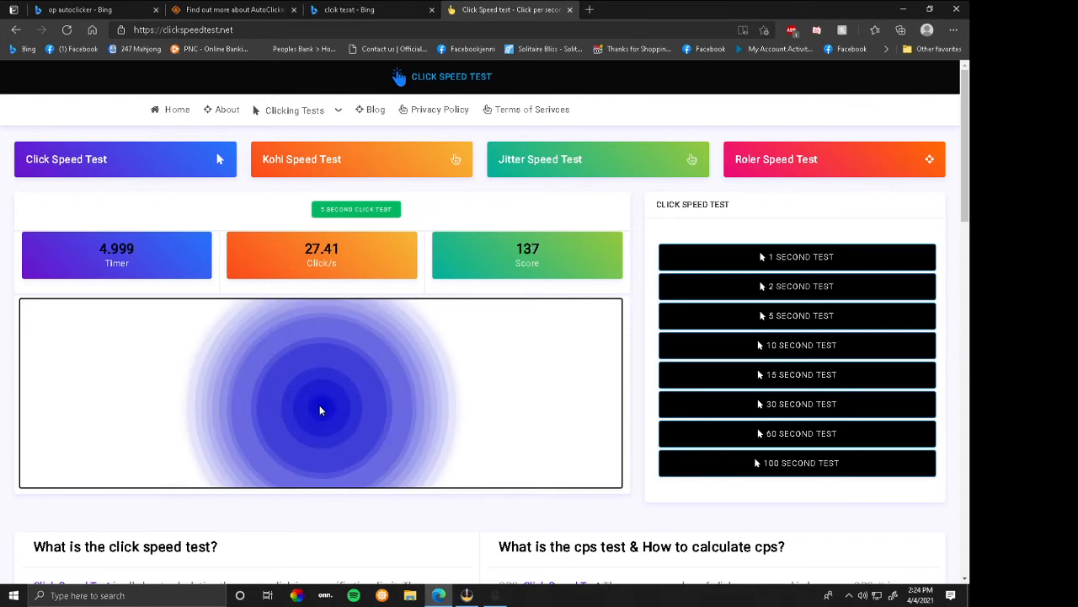
left_click(320, 410)
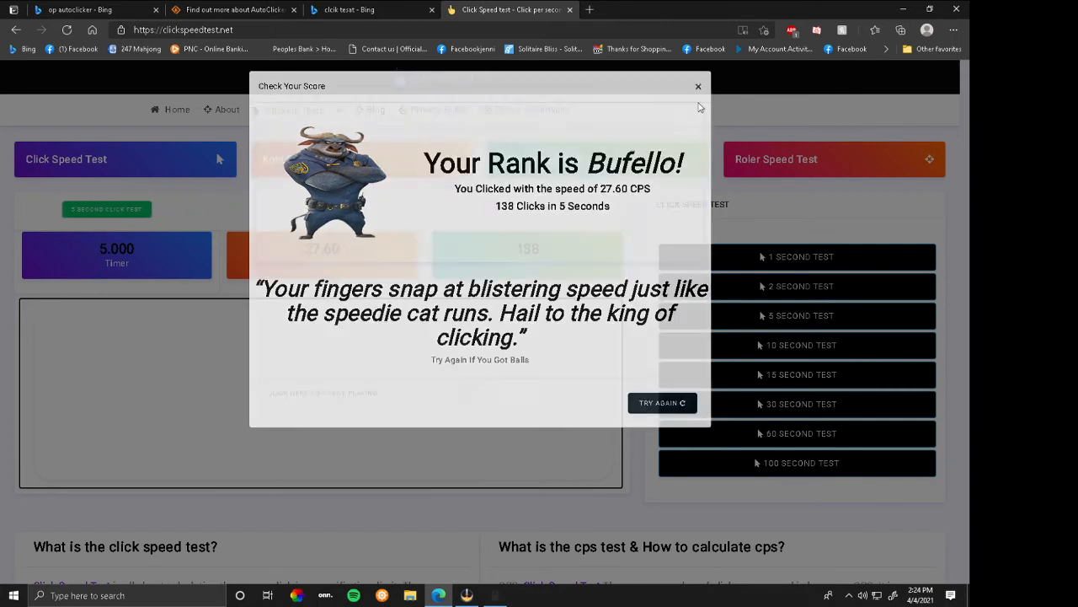
left_click(697, 86)
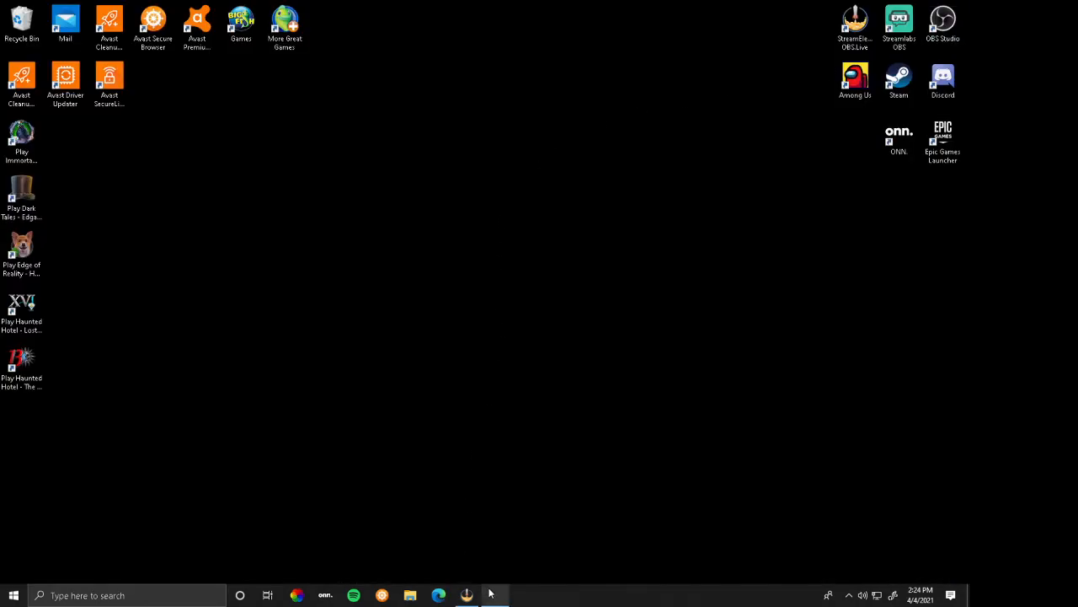
mouse_move(655, 323)
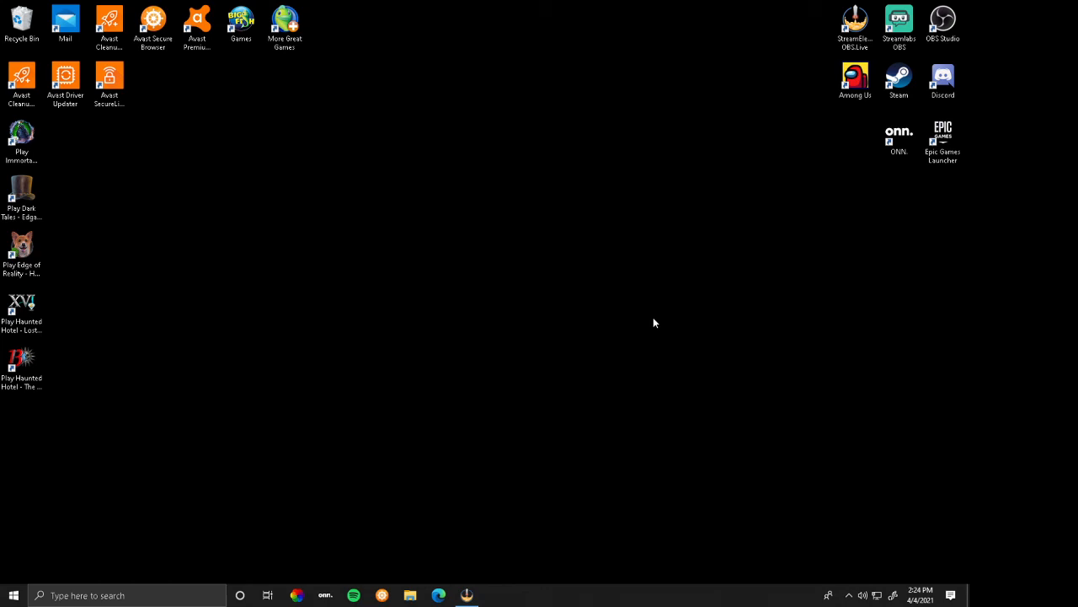
mouse_move(486, 377)
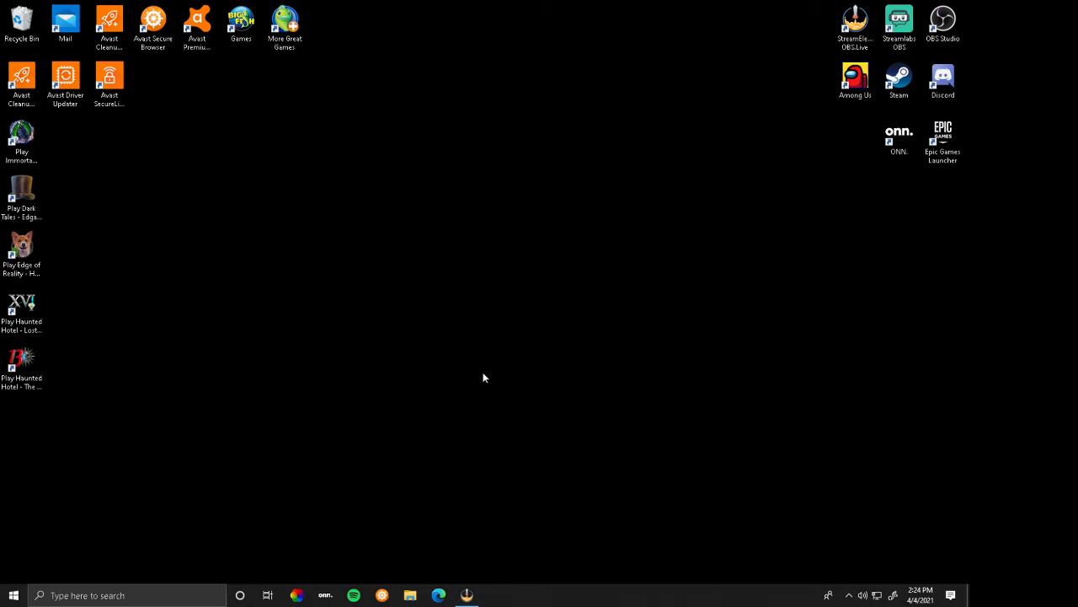
mouse_move(499, 467)
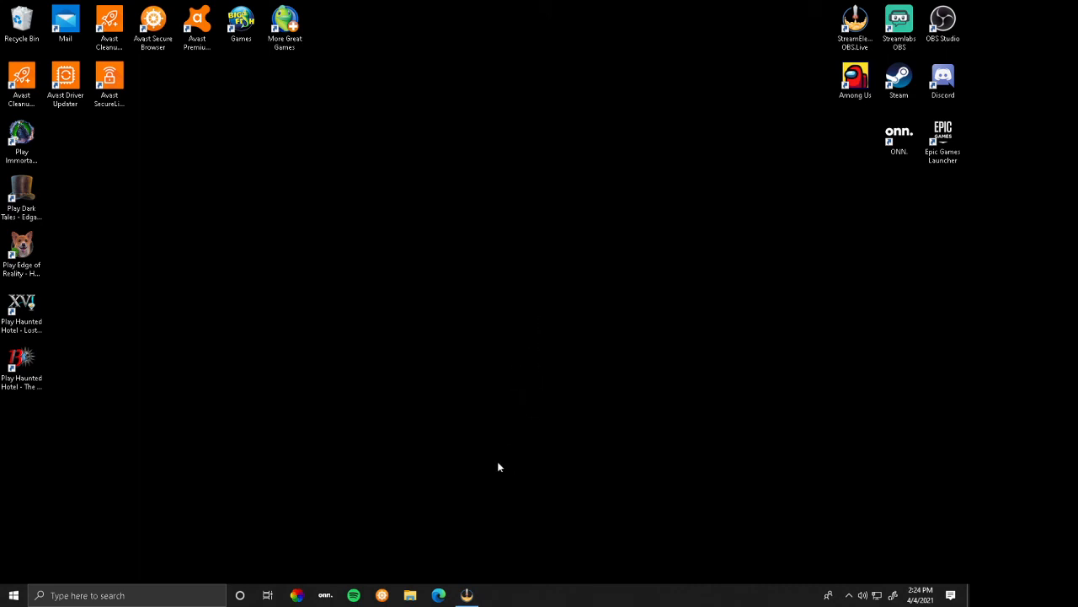